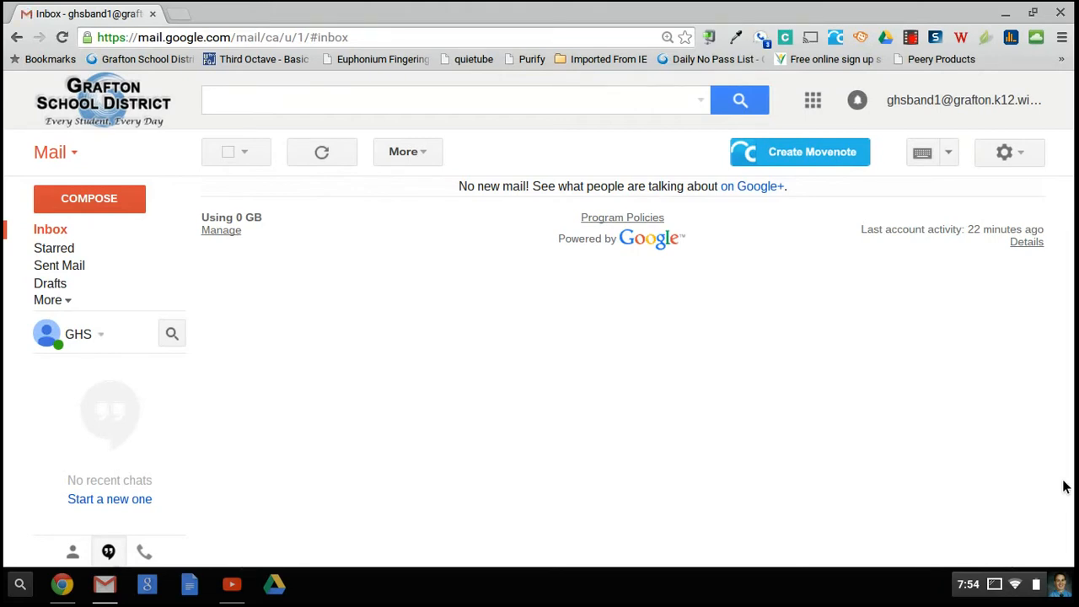
mouse_move(1056, 238)
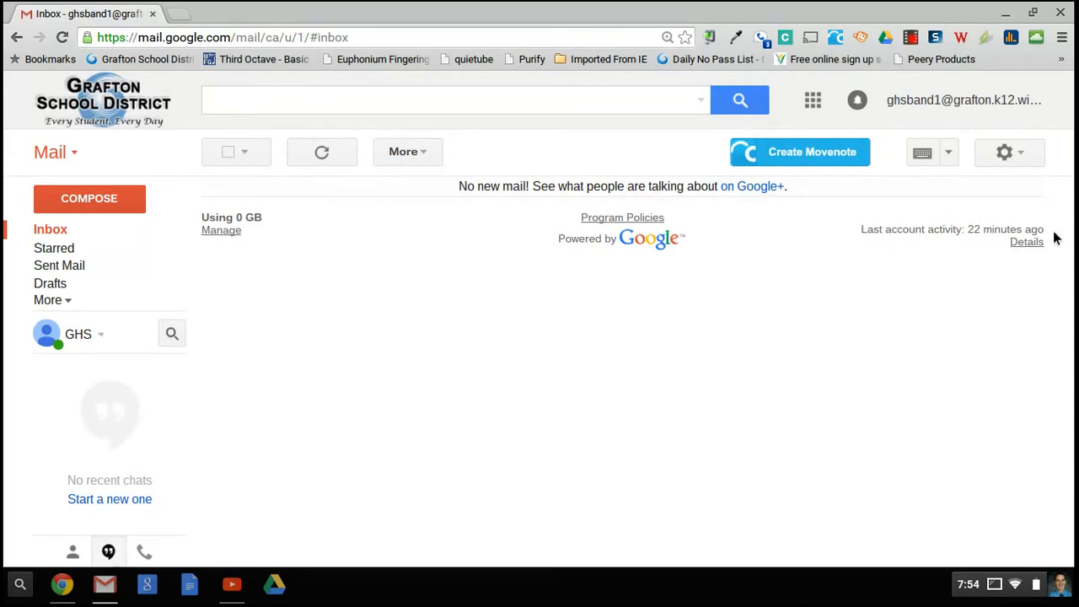
Reach the Filters section of Gmail settings from the gear menu to start a new filter
left_click(1005, 152)
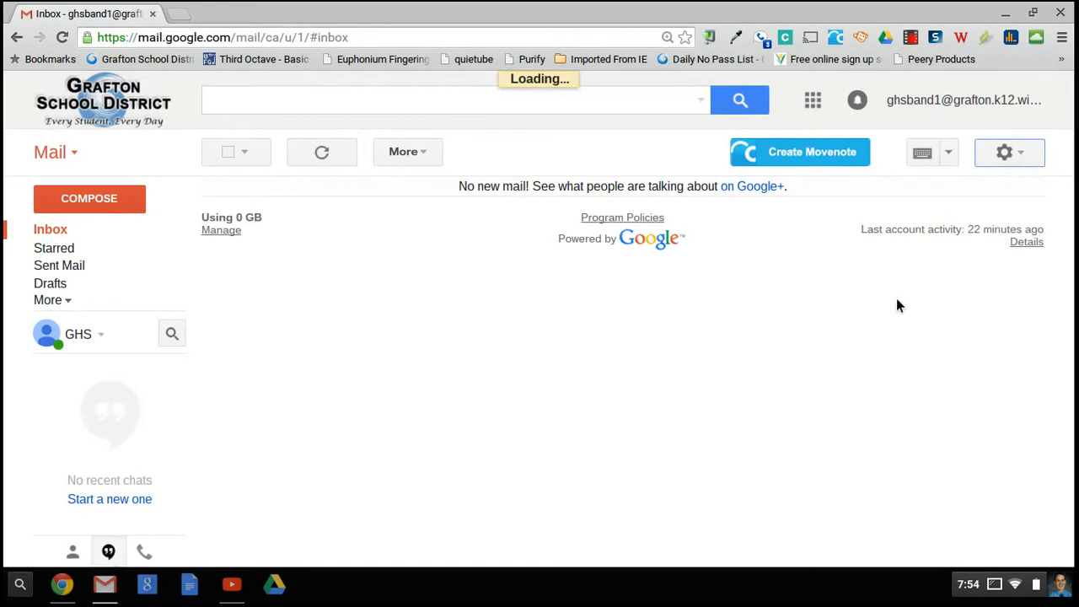
left_click(1003, 152)
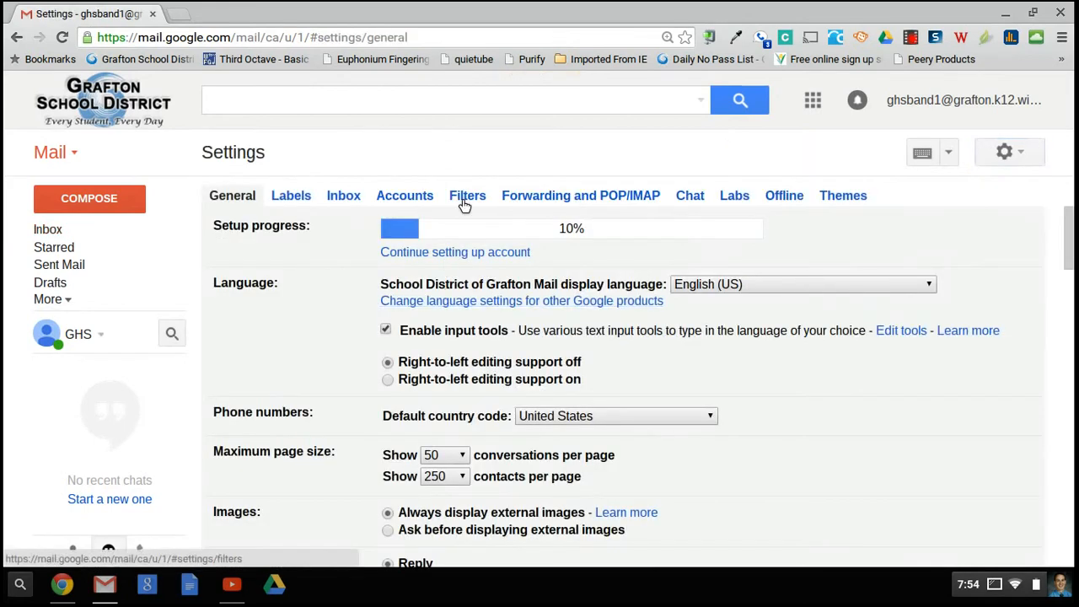
left_click(467, 195)
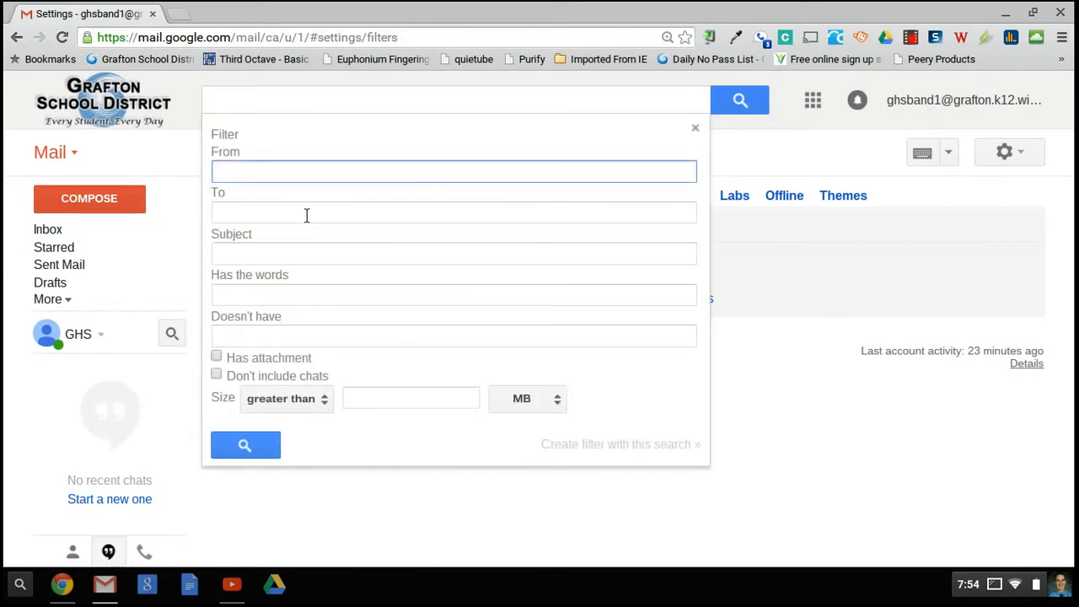
left_click(453, 213)
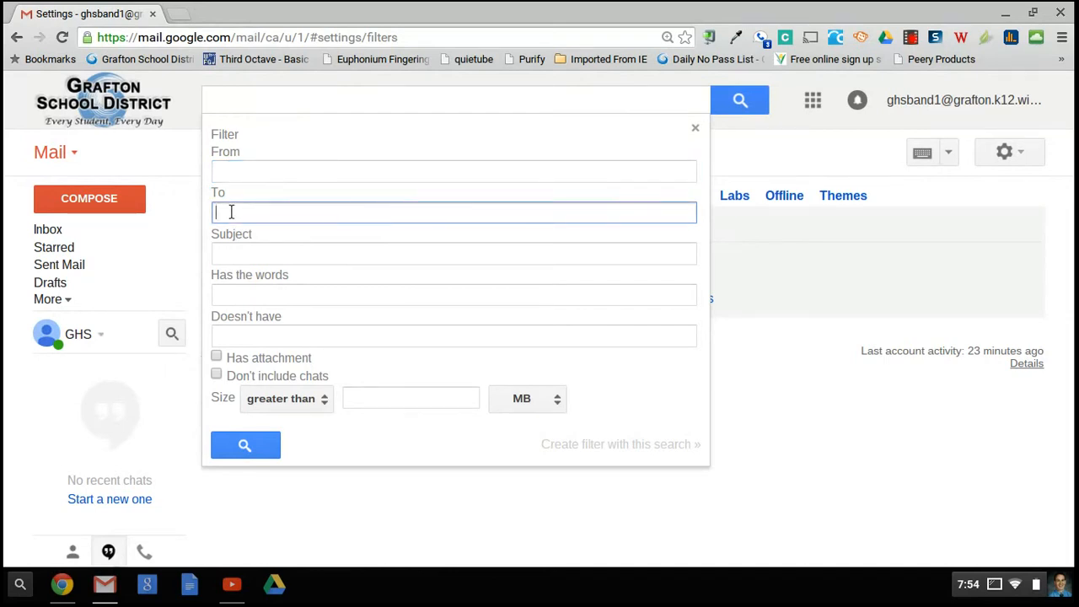
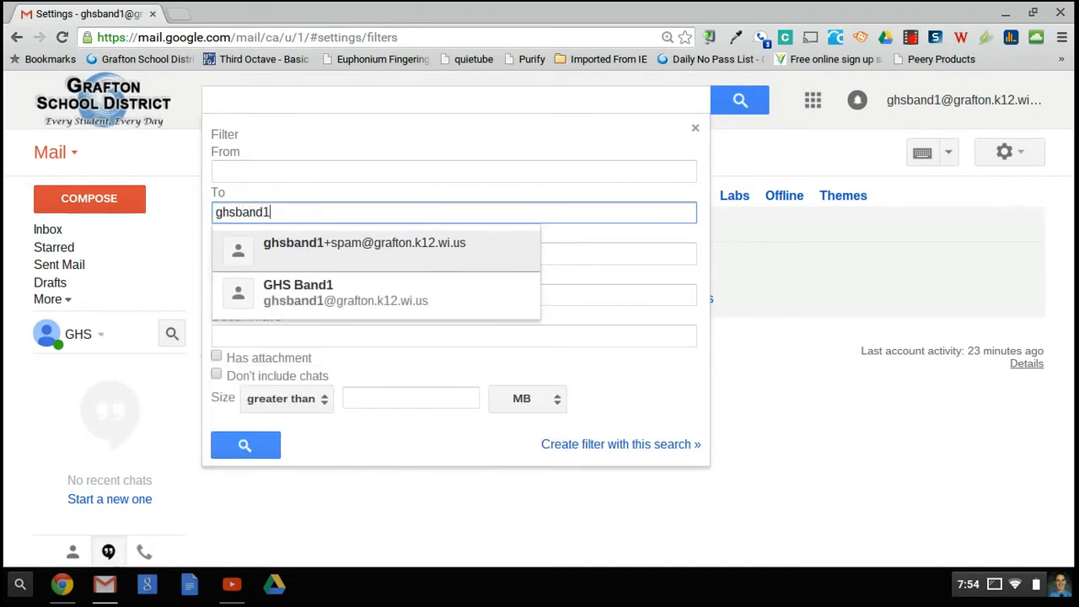
mouse_move(297, 293)
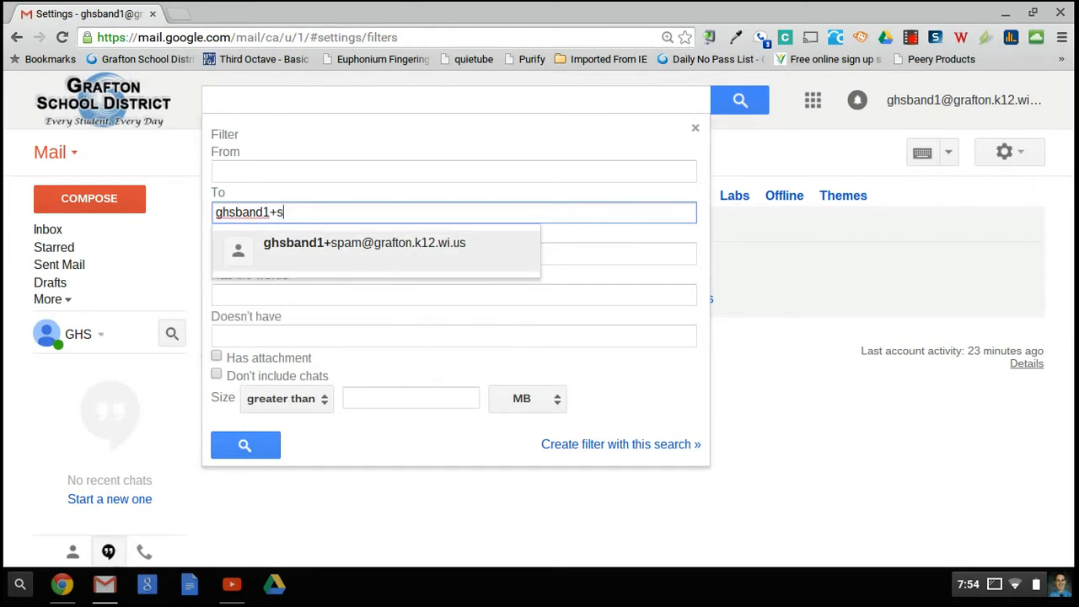
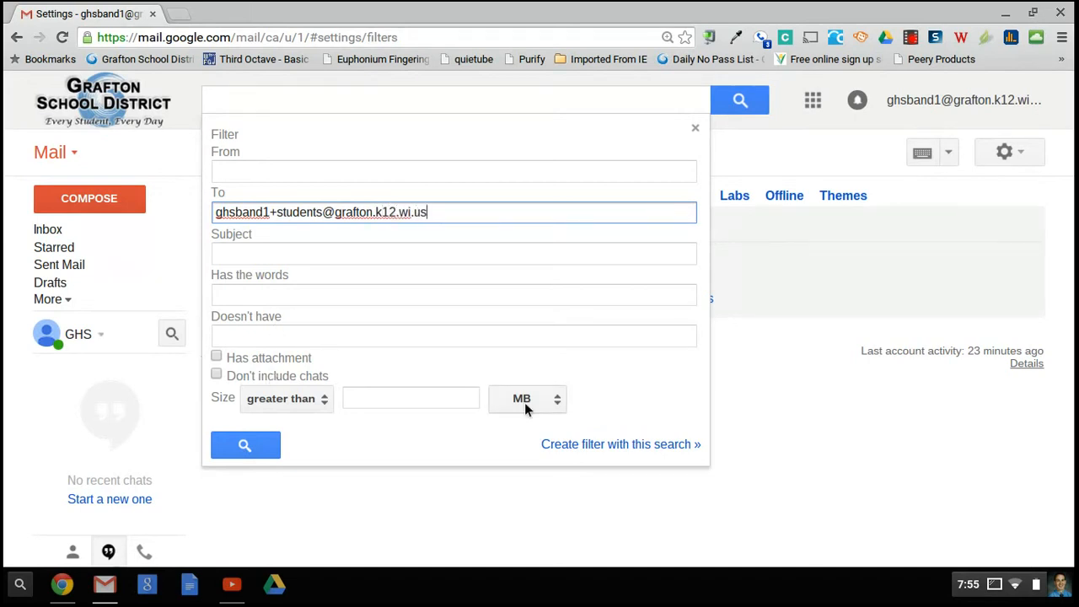
mouse_move(620, 445)
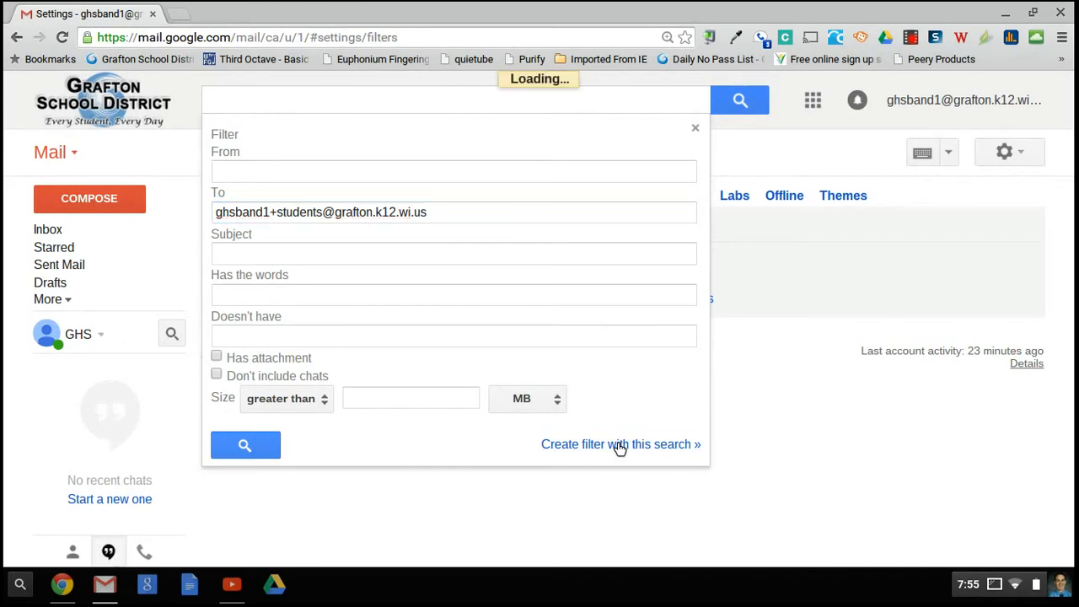
Move to filter actions and create a new 'Students' label to apply to matching mail
left_click(621, 445)
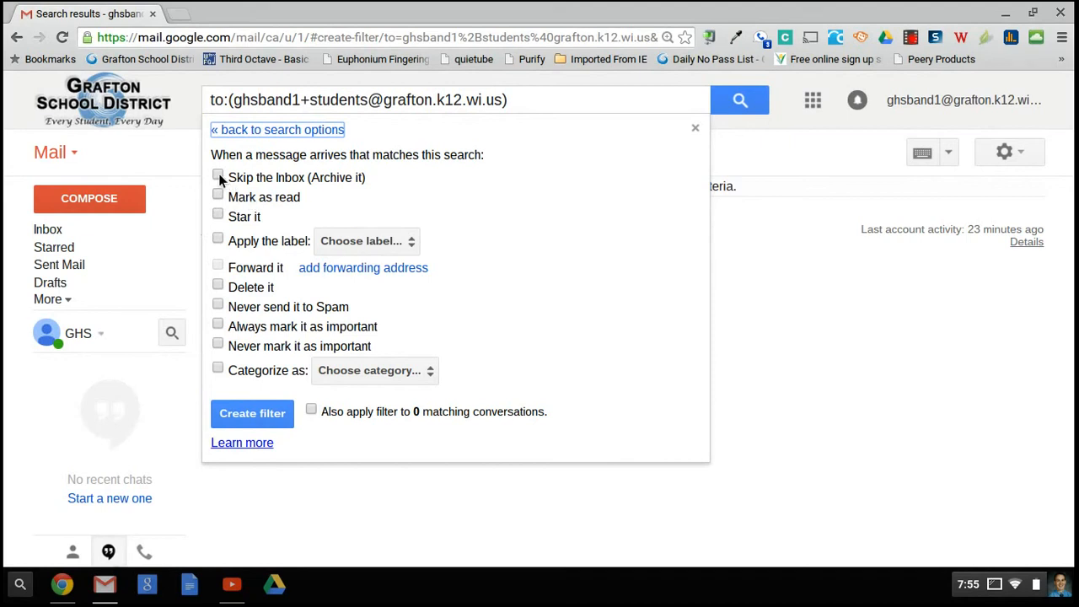
left_click(217, 177)
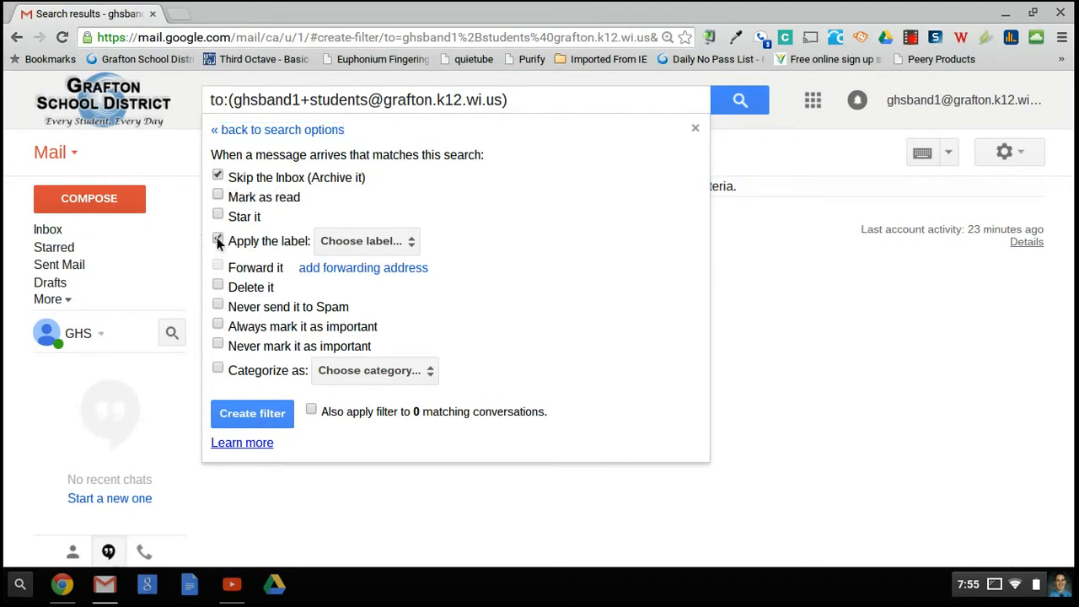
left_click(366, 241)
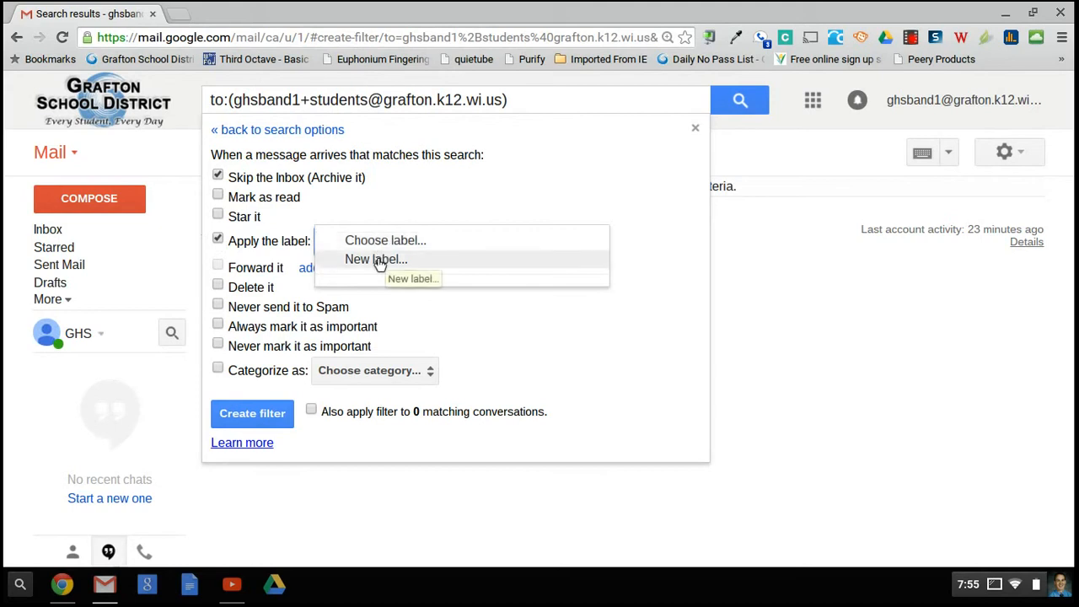
left_click(375, 260)
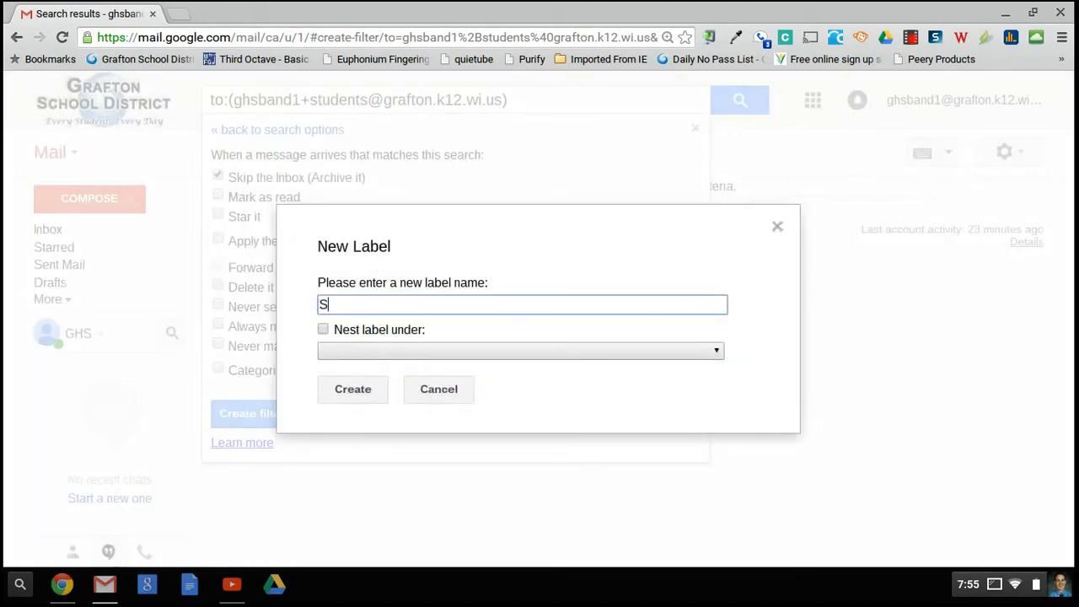
type("tudents")
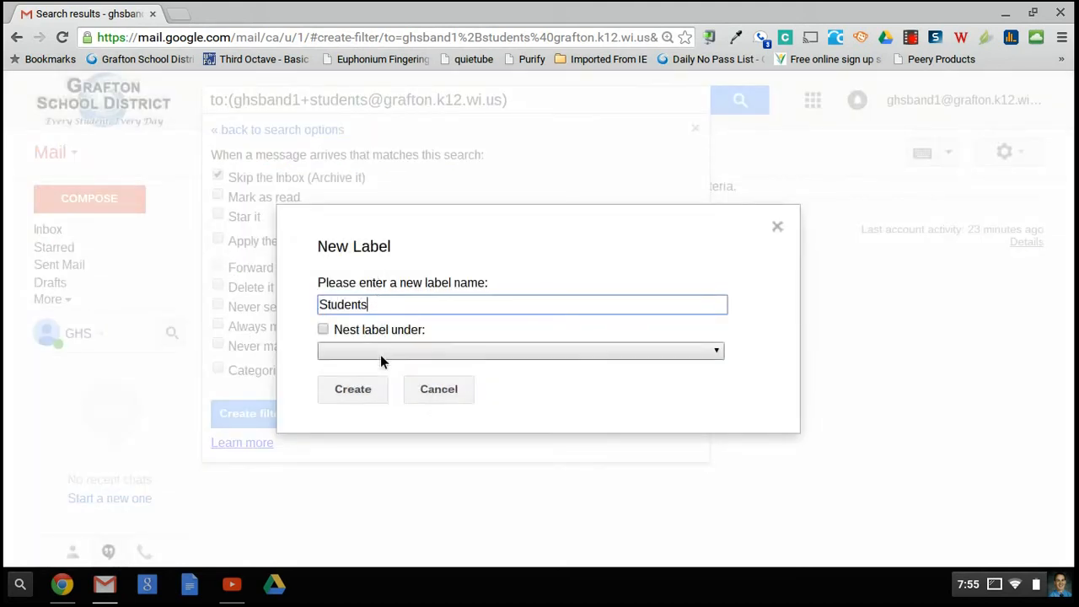
left_click(353, 387)
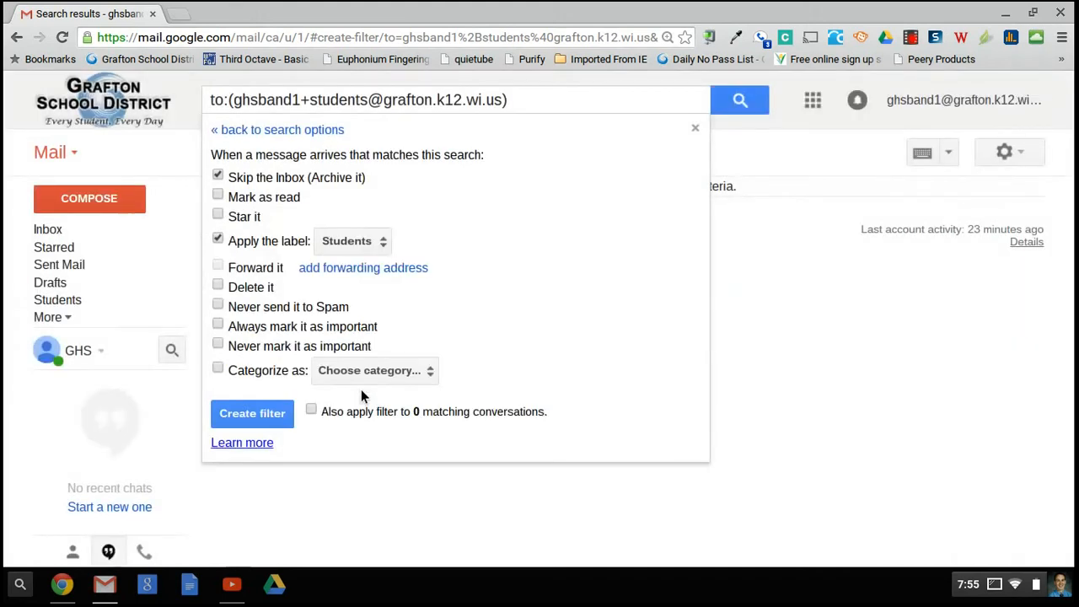
mouse_move(472, 285)
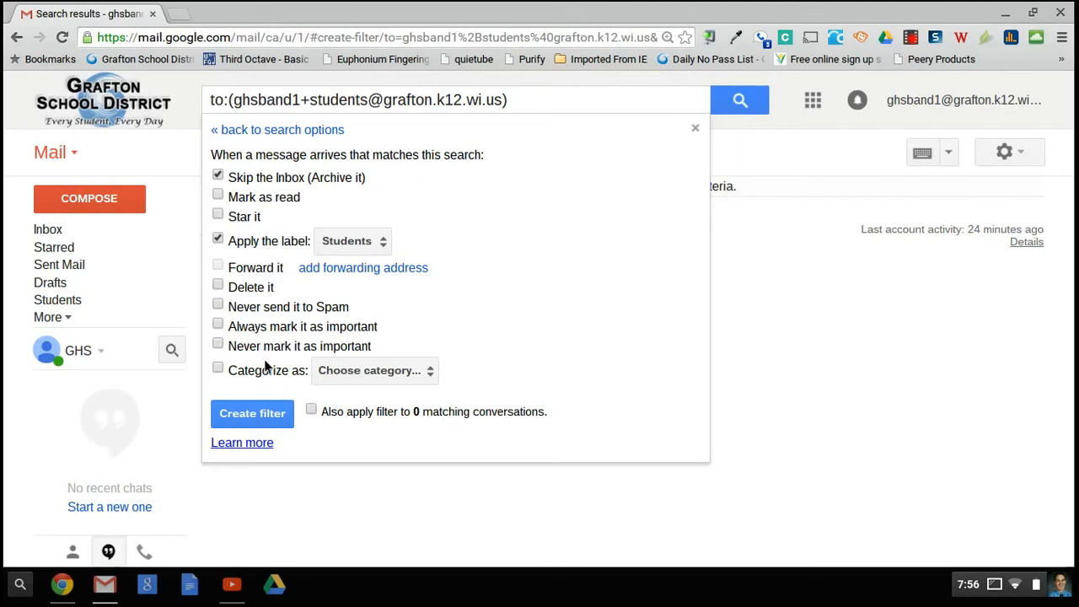
mouse_move(276, 346)
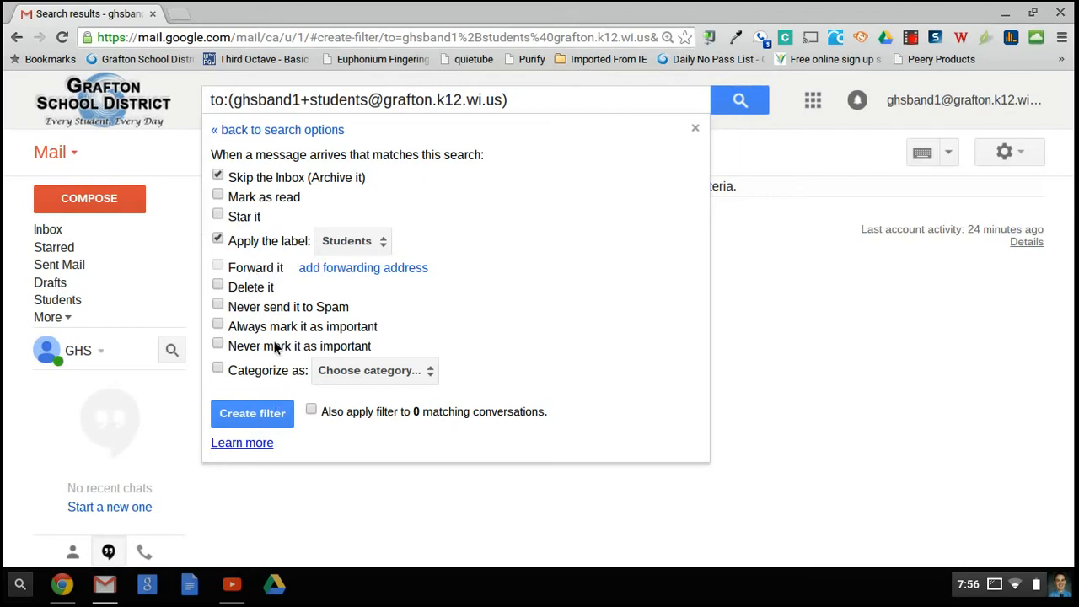
mouse_move(270, 210)
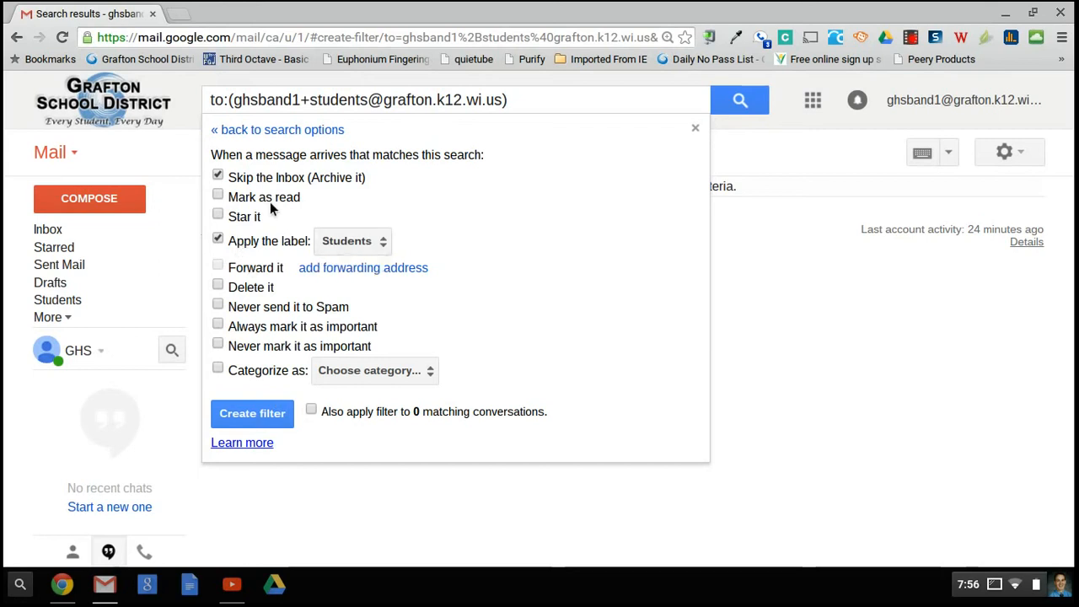
Keep matching mail in the inbox (Skip the Inbox unticked) and save the filter
left_click(218, 177)
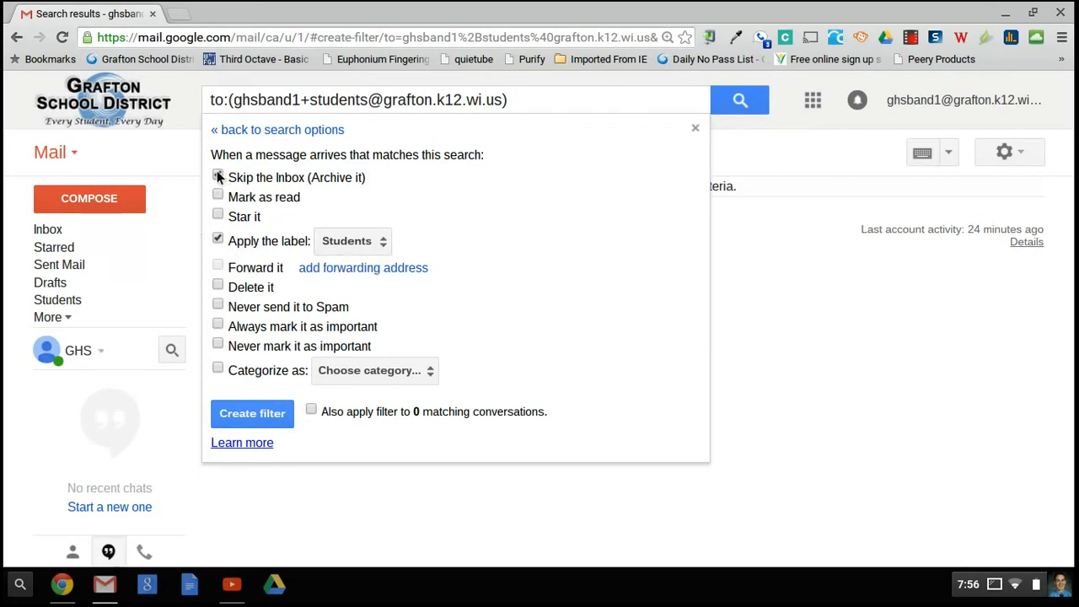
left_click(217, 174)
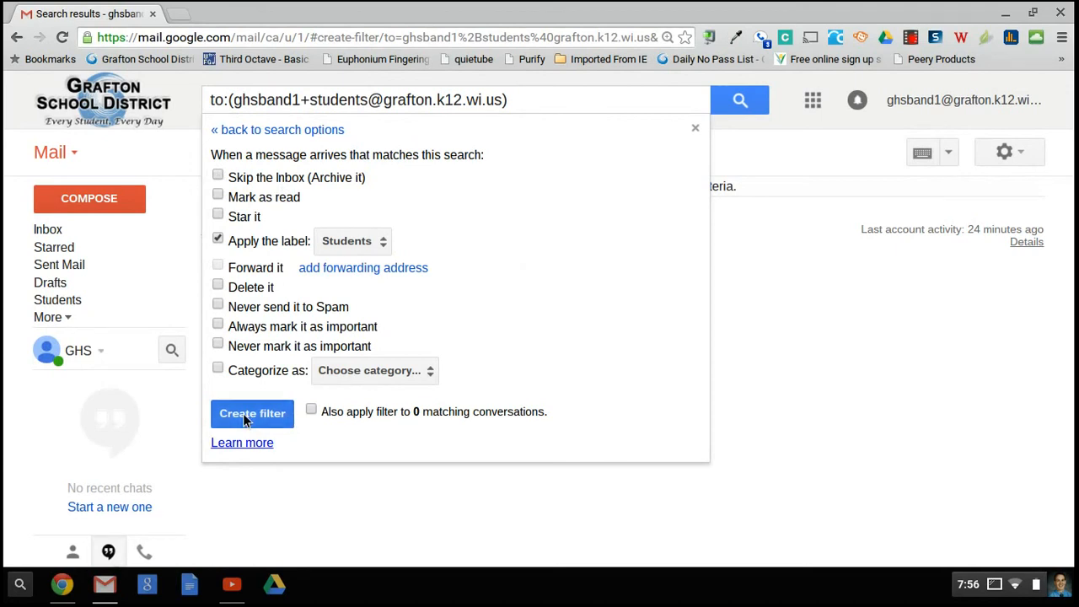
left_click(253, 413)
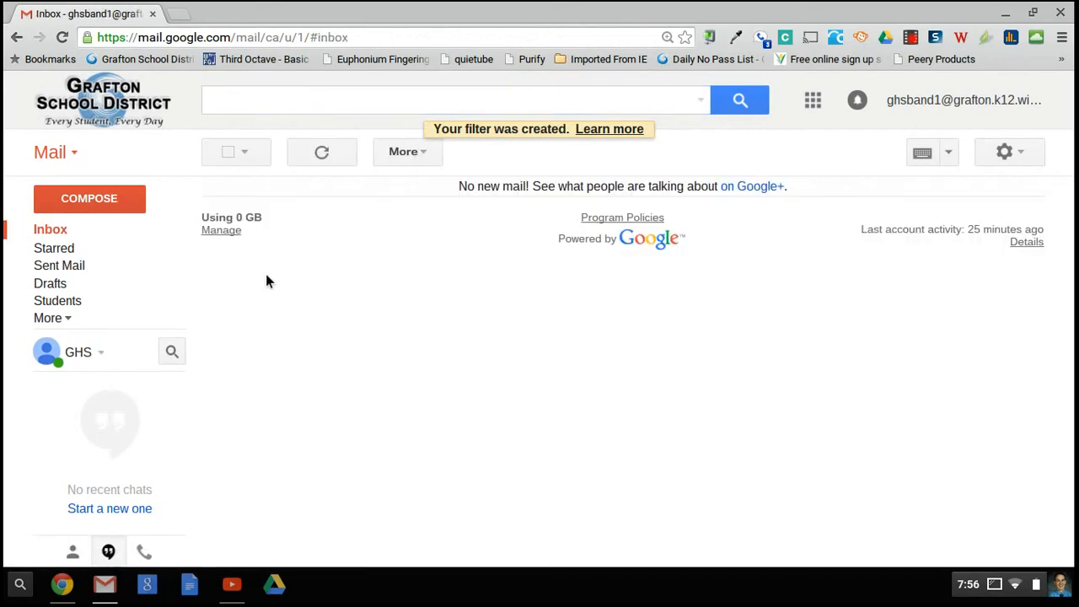
left_click(90, 199)
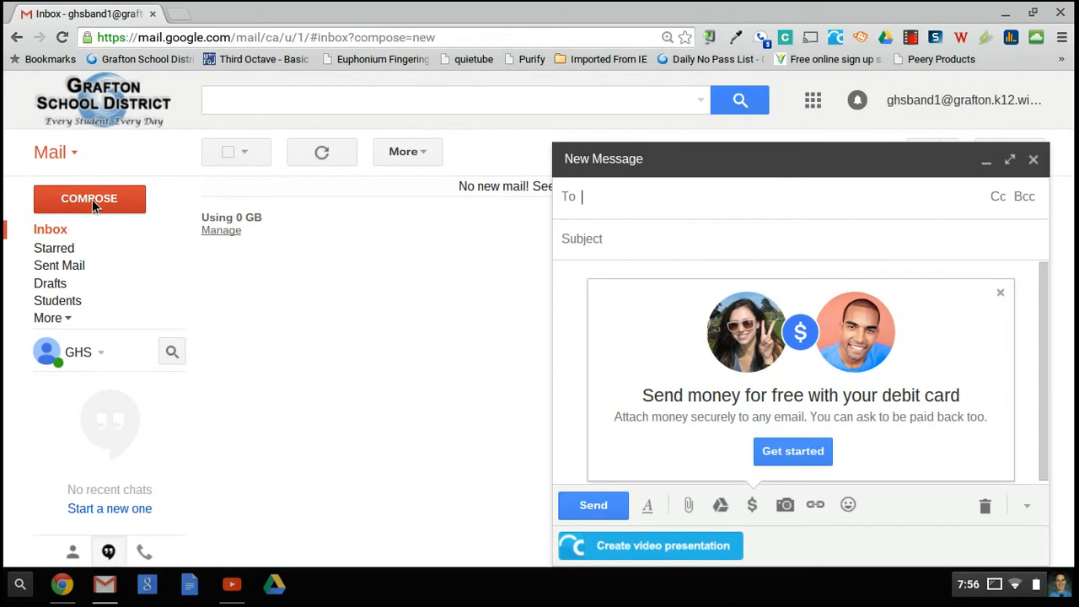
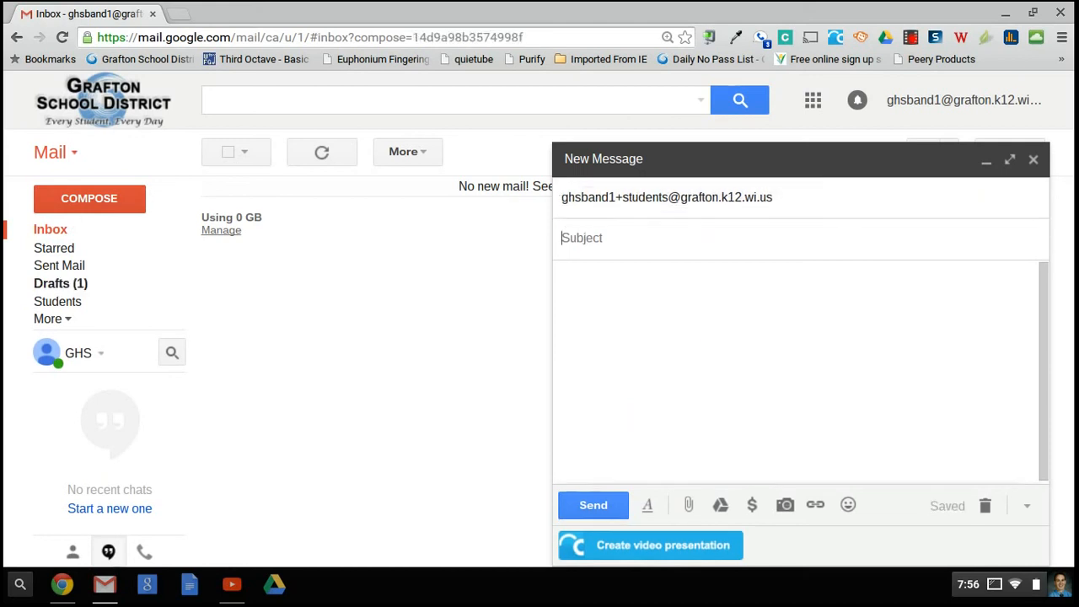
type("test")
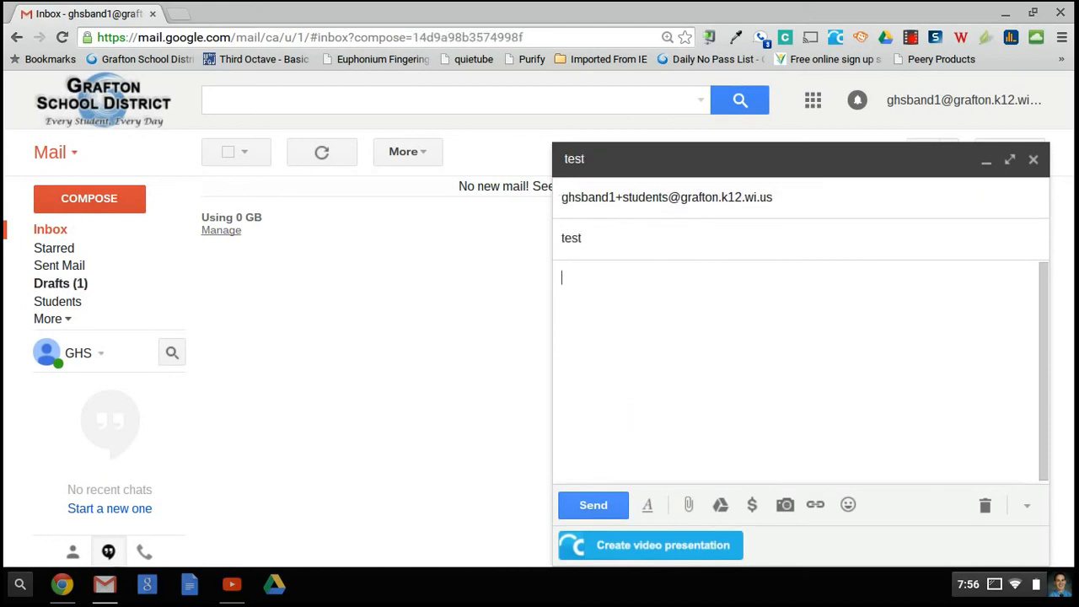
type("test")
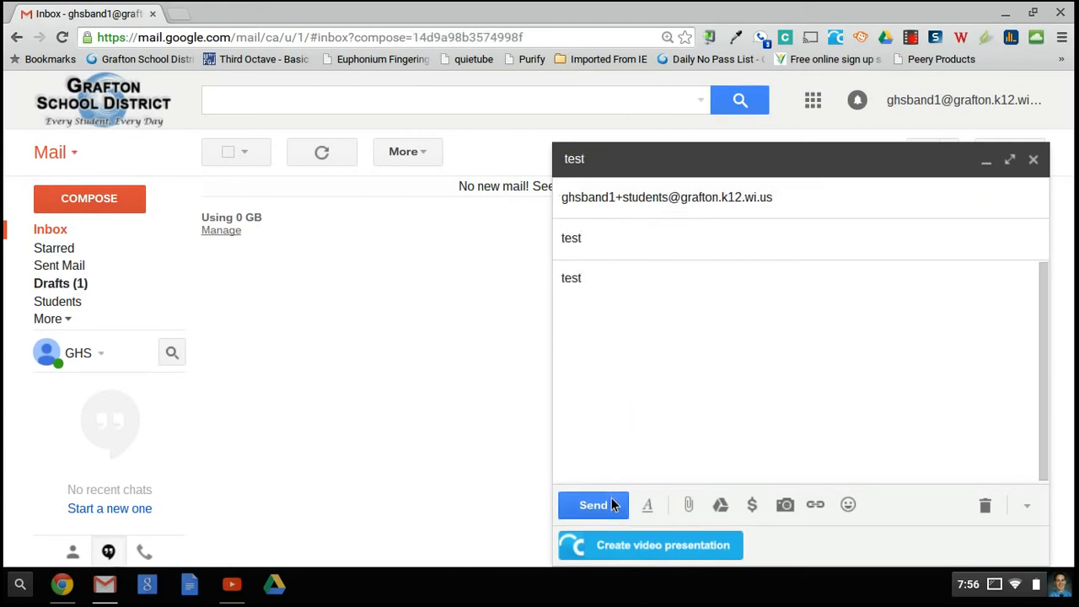
left_click(594, 506)
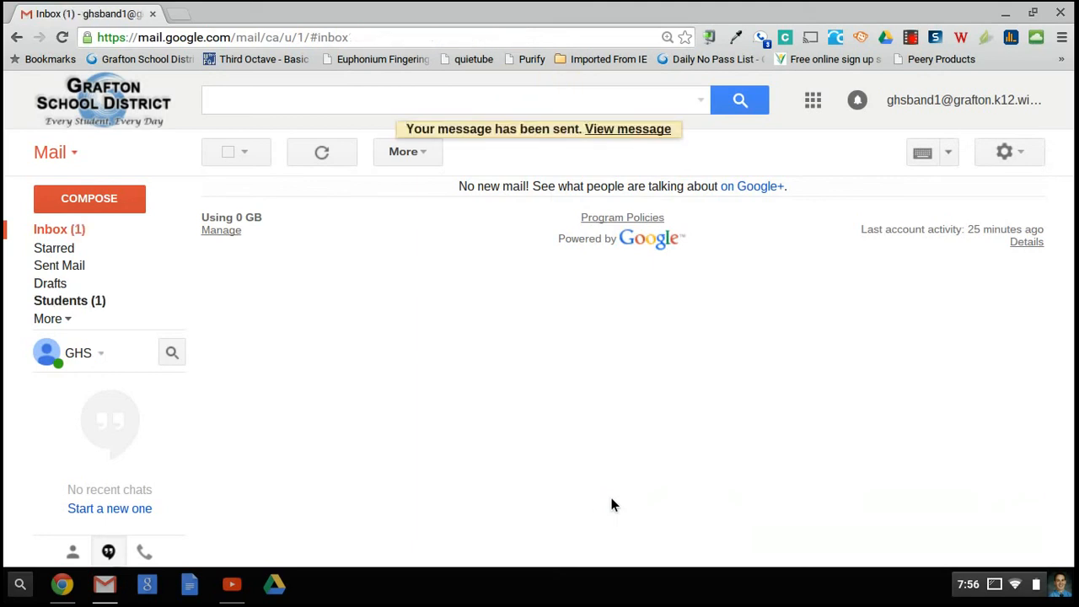
mouse_move(114, 314)
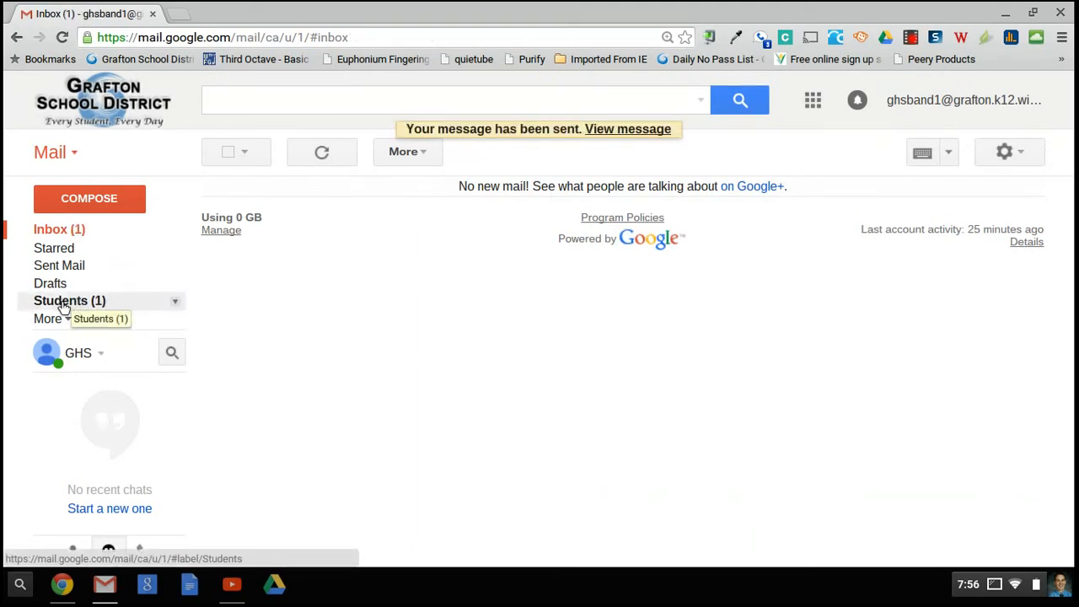
View the test message under the Students label, then see it tagged Students in the inbox
left_click(69, 300)
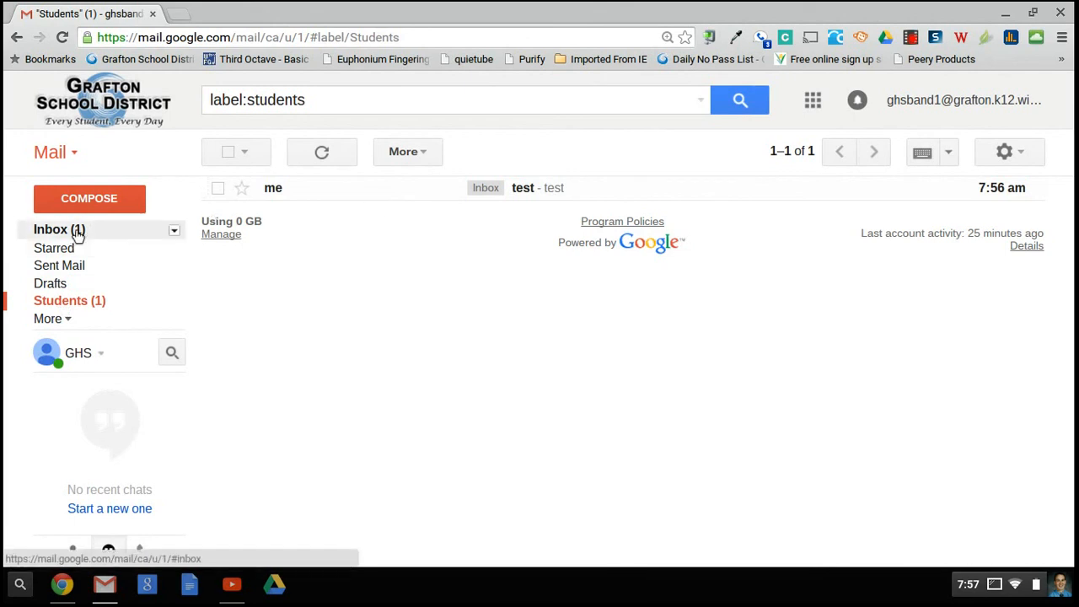
left_click(50, 230)
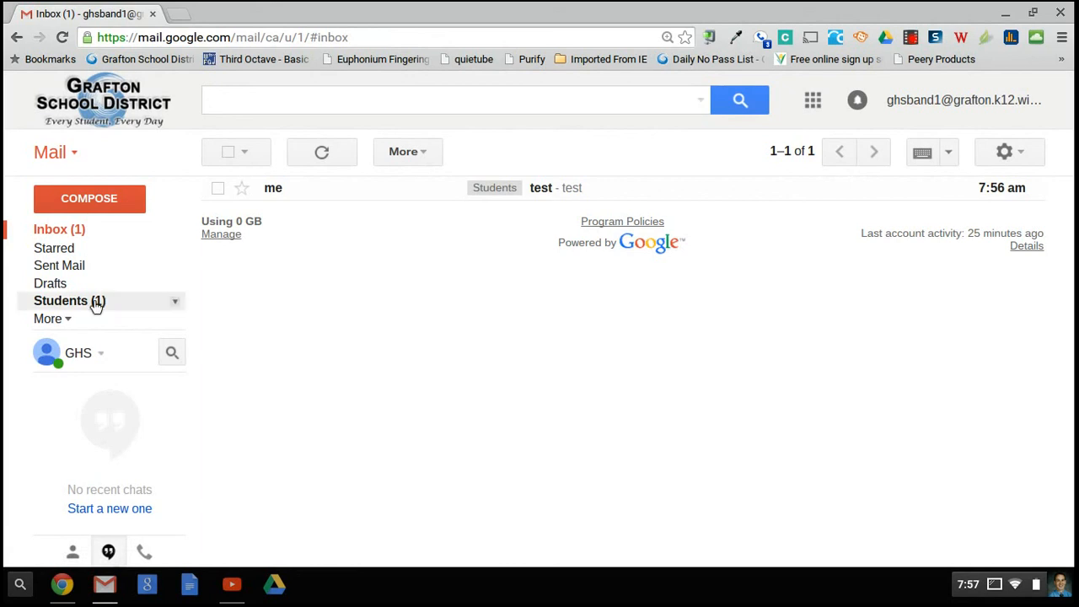
mouse_move(69, 300)
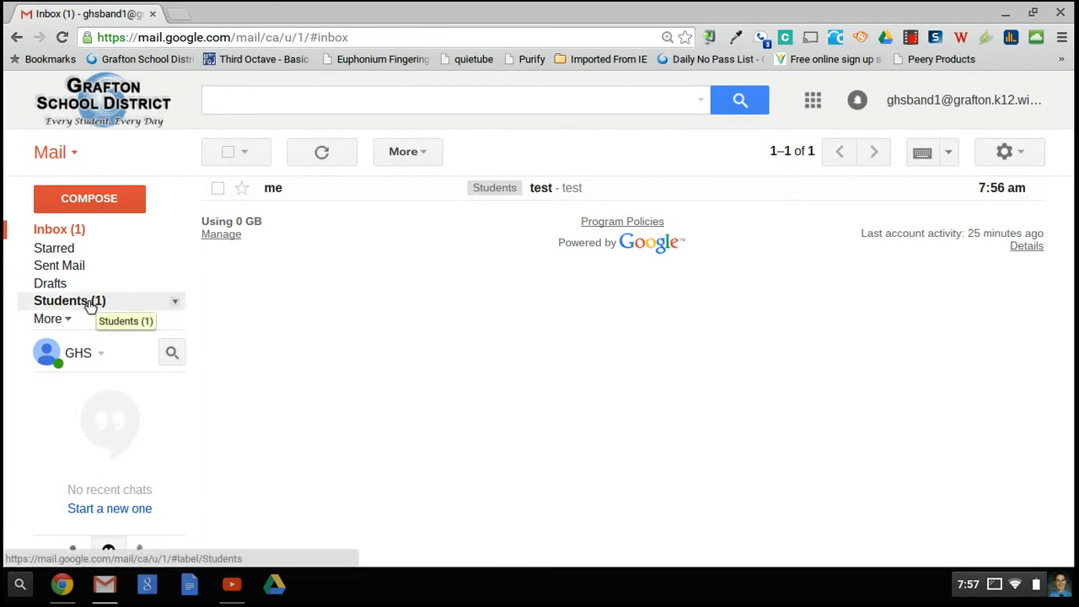